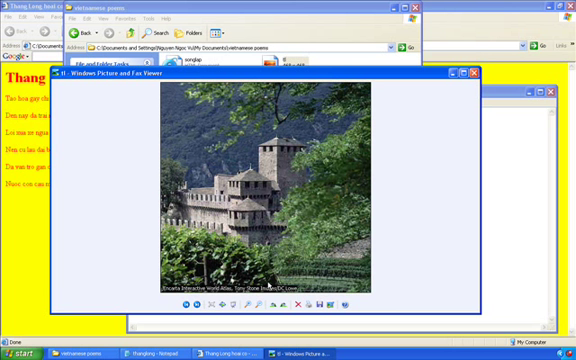
mouse_move(355, 143)
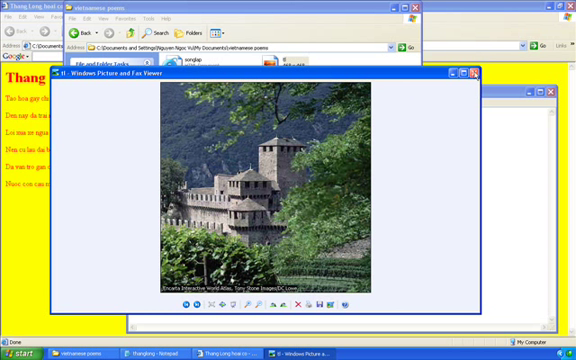
Close the picture preview and add <img src="t1.jpg"> below the <h1> heading.
click(471, 71)
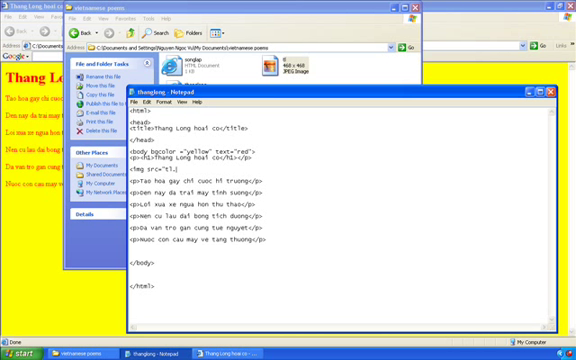
text(.jpg)
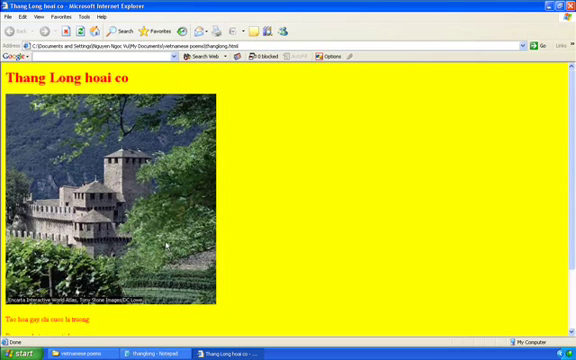
Scroll down the refreshed page to view the castle photo and poem lines.
scroll(down, 3)
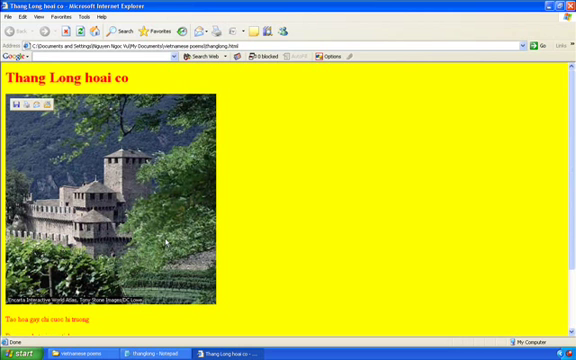
scroll(down, 3)
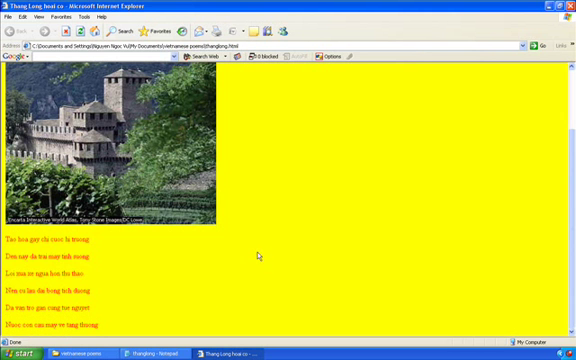
click(156, 351)
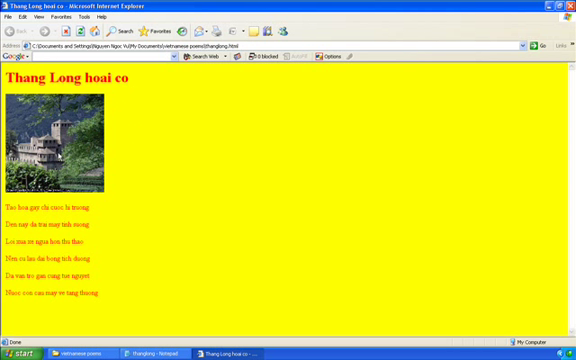
mouse_move(140, 139)
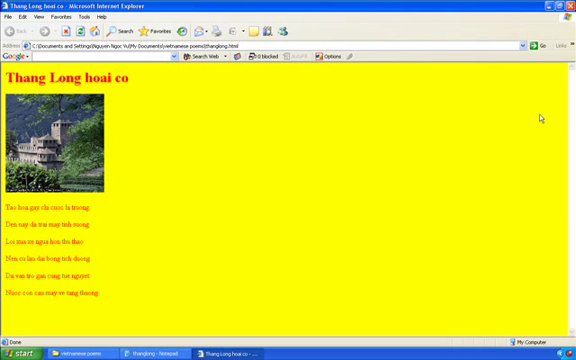
mouse_move(409, 103)
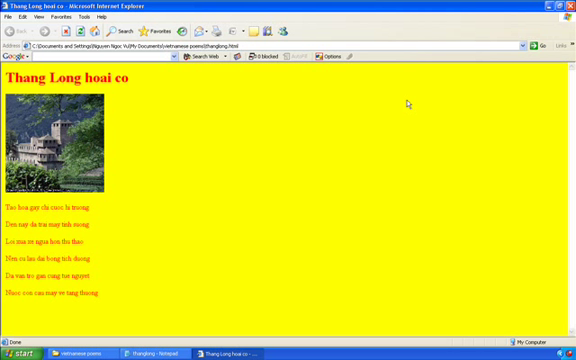
mouse_move(166, 207)
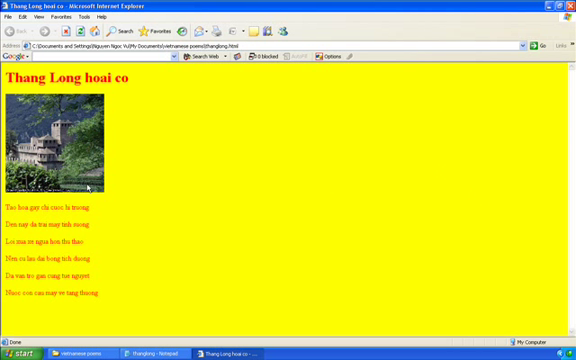
Refresh Internet Explorer to show the resized castle picture on the right.
click(135, 352)
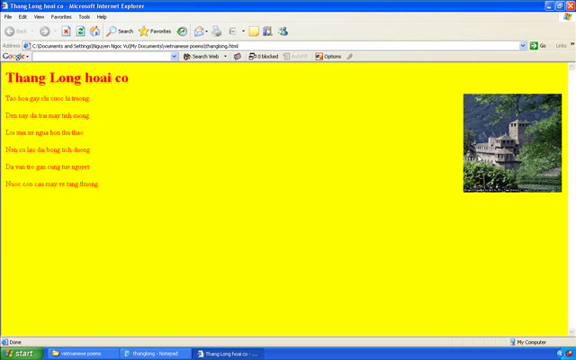
mouse_move(460, 147)
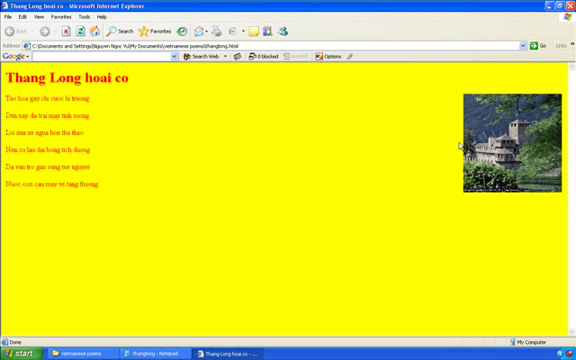
mouse_move(347, 293)
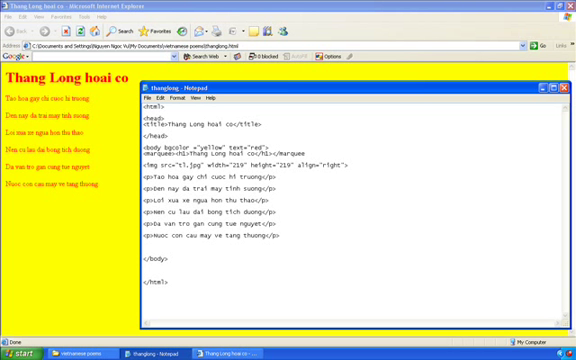
Bring the browser back to the front after wrapping the title in <marquee> tags.
click(150, 97)
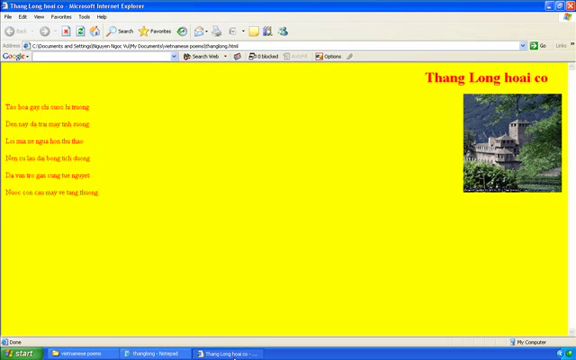
Refresh Internet Explorer so the Thang Long hoai co title scrolls as a marquee.
click(136, 350)
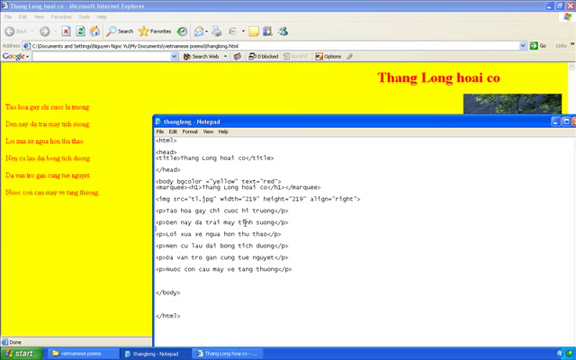
Select the first poem line's text and wrap it in <font face="Arial">.
double_click(200, 210)
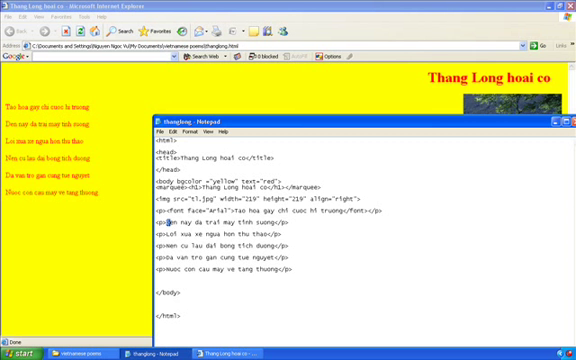
drag(168, 227, 310, 277)
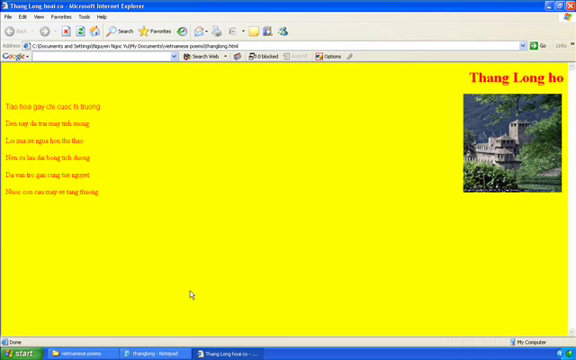
Refresh Internet Explorer to show the first poem line in Arial.
click(160, 351)
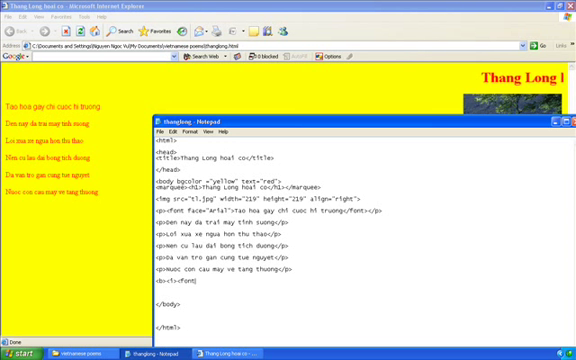
Type the Arial font face attribute and the author name 'Huyen Thanh'.
text(face="Arial">Da)
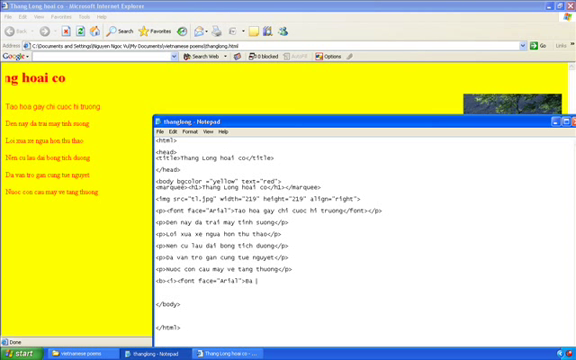
text(muyen thanh)
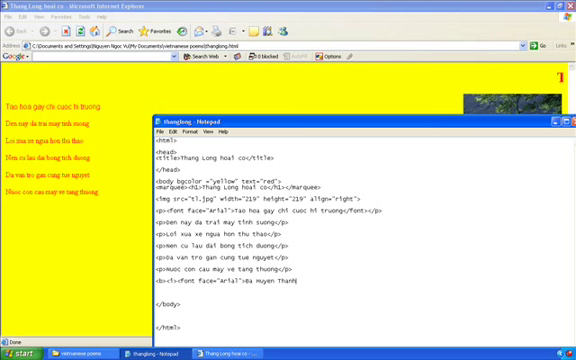